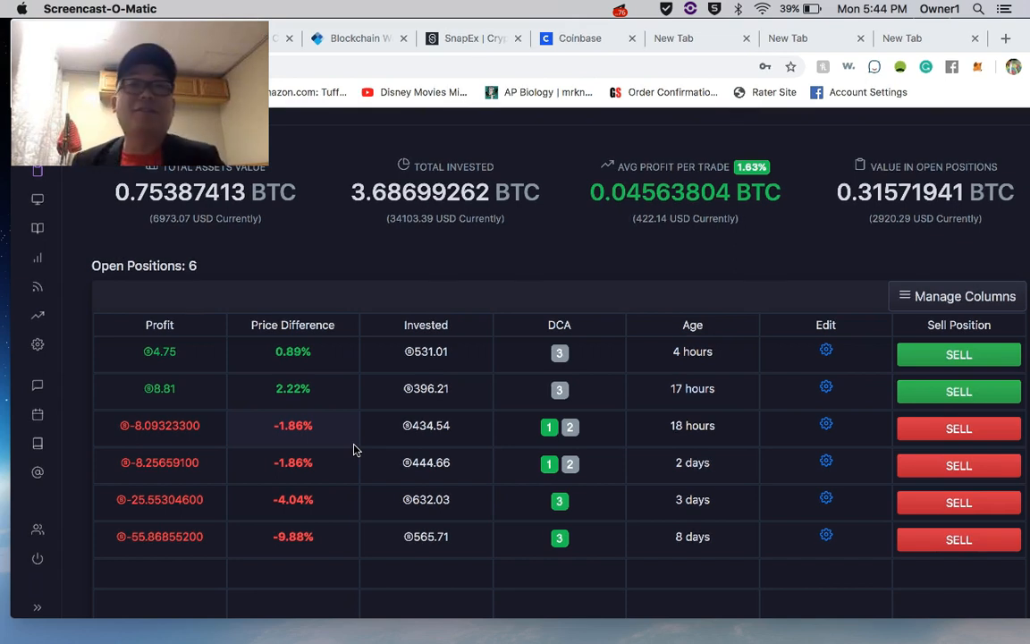
mouse_move(365, 450)
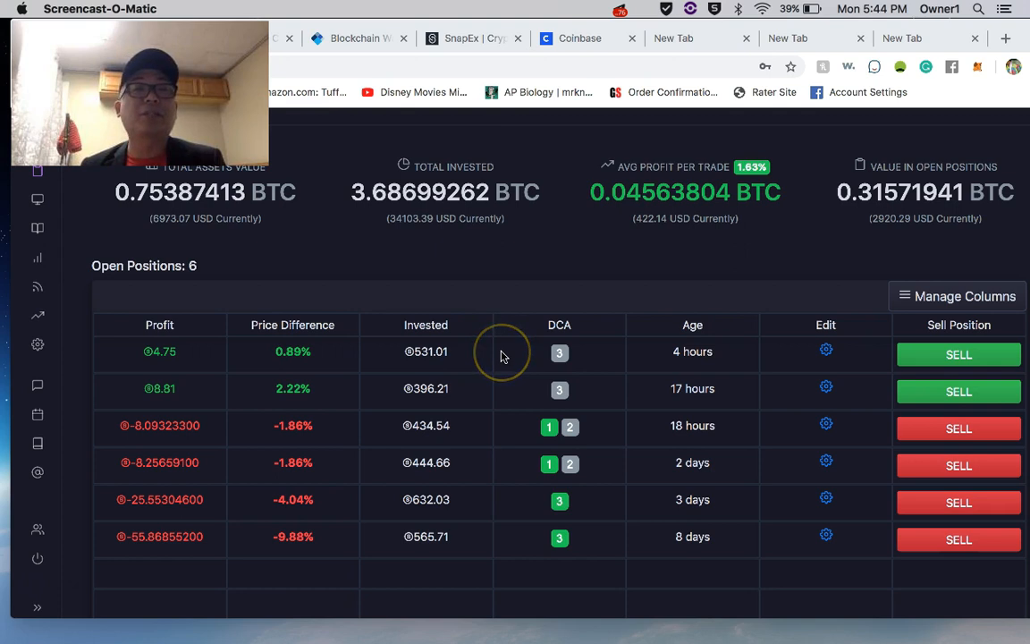
mouse_move(502, 351)
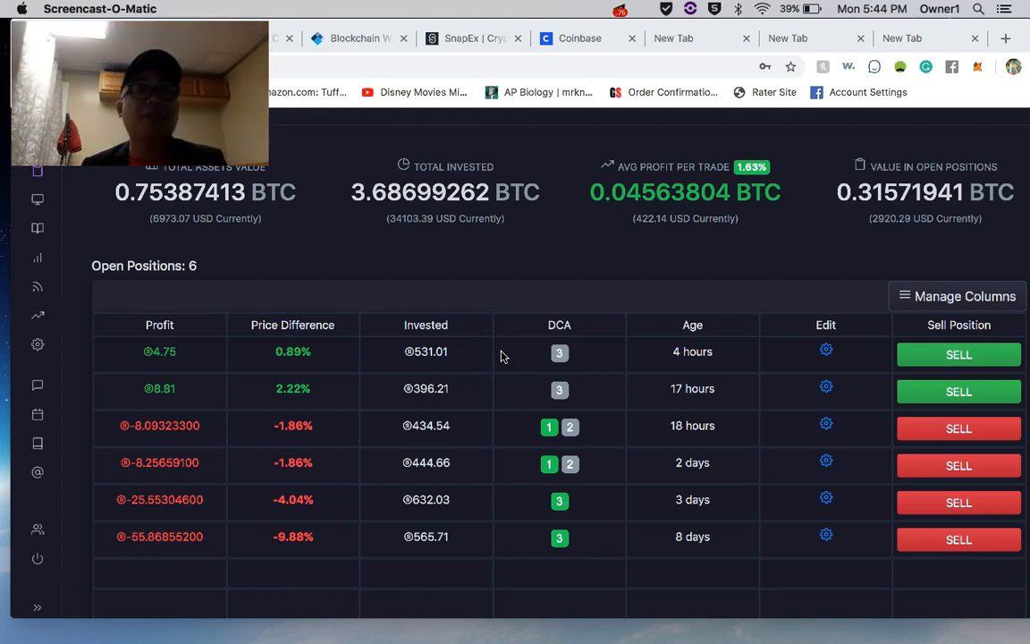
mouse_move(215, 389)
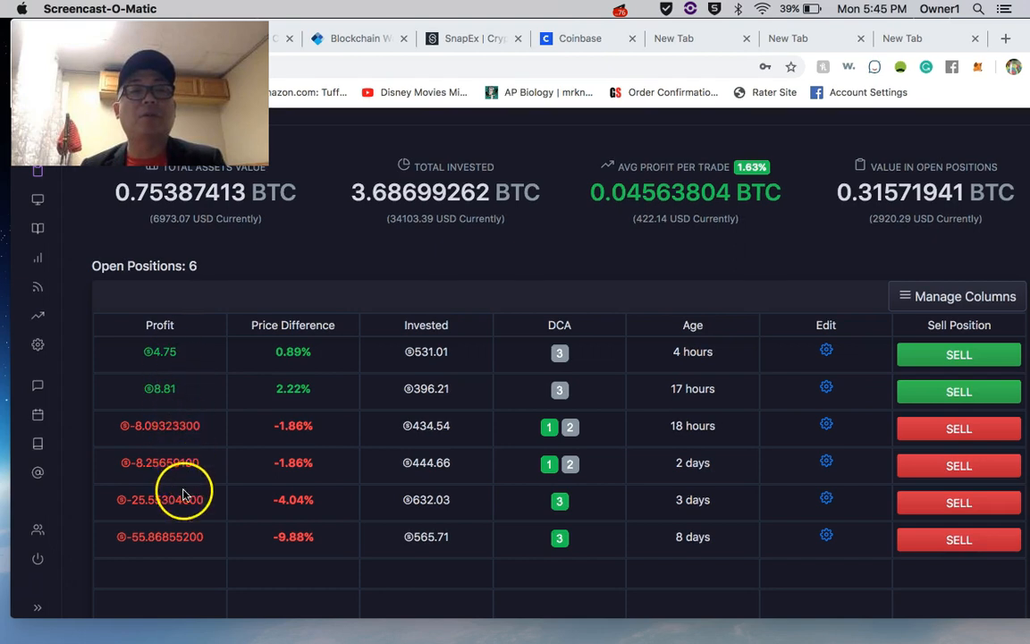
mouse_move(427, 351)
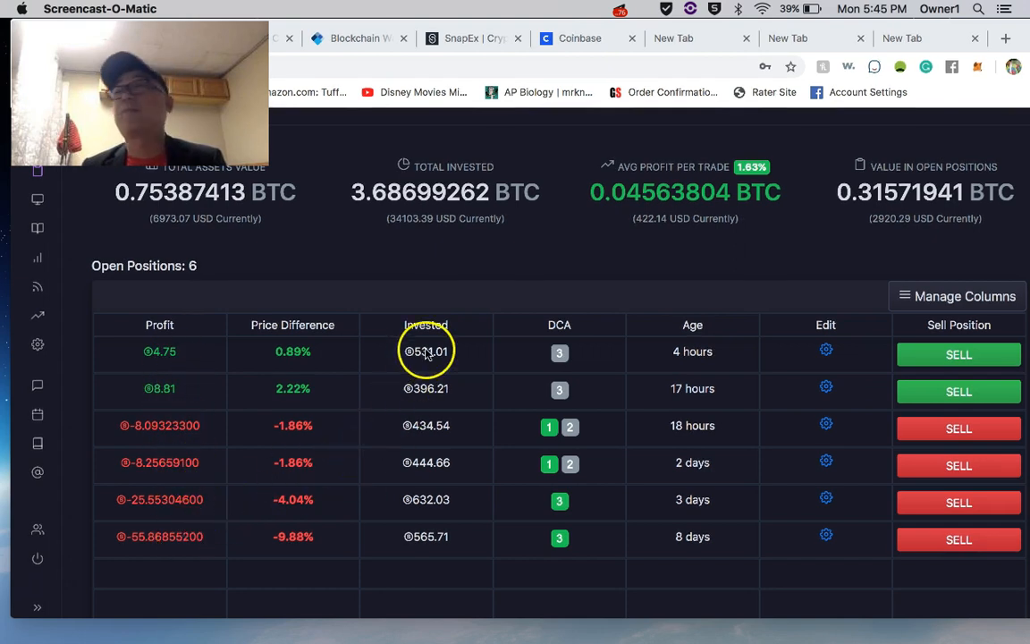
mouse_move(428, 463)
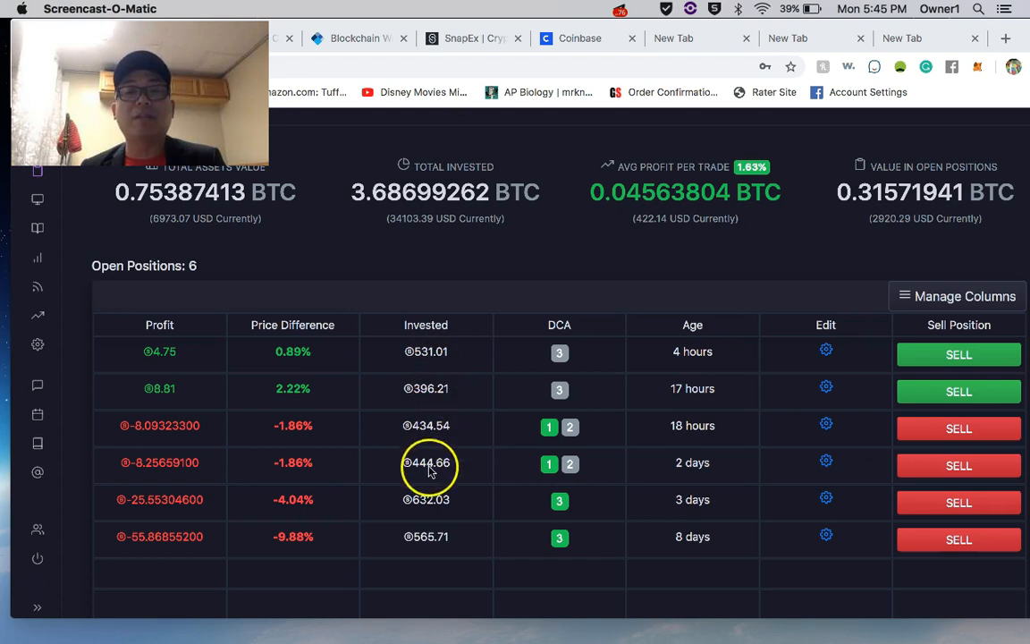
mouse_move(438, 352)
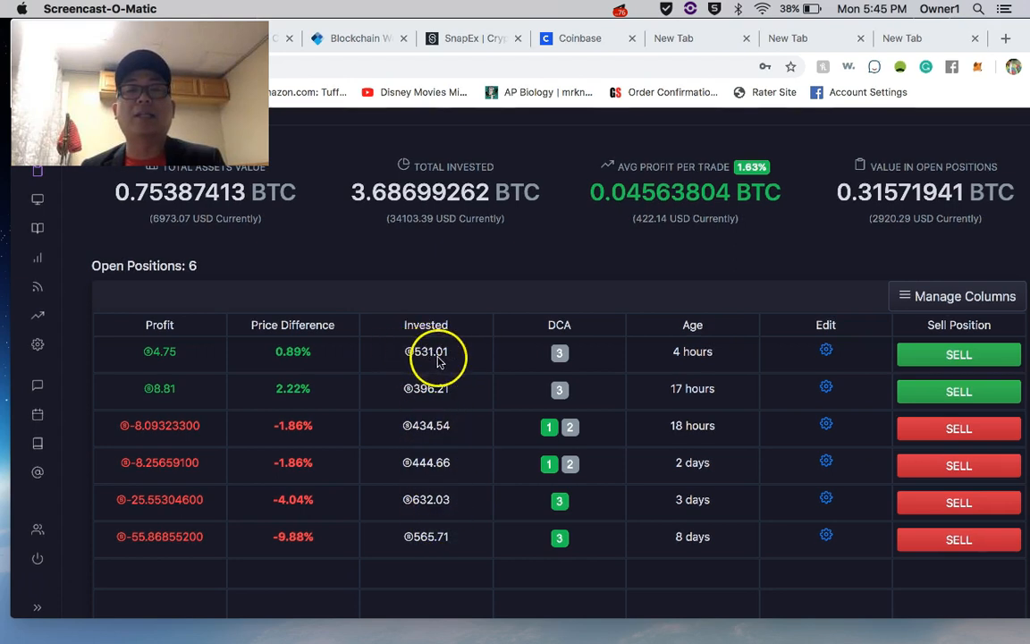
mouse_move(425, 468)
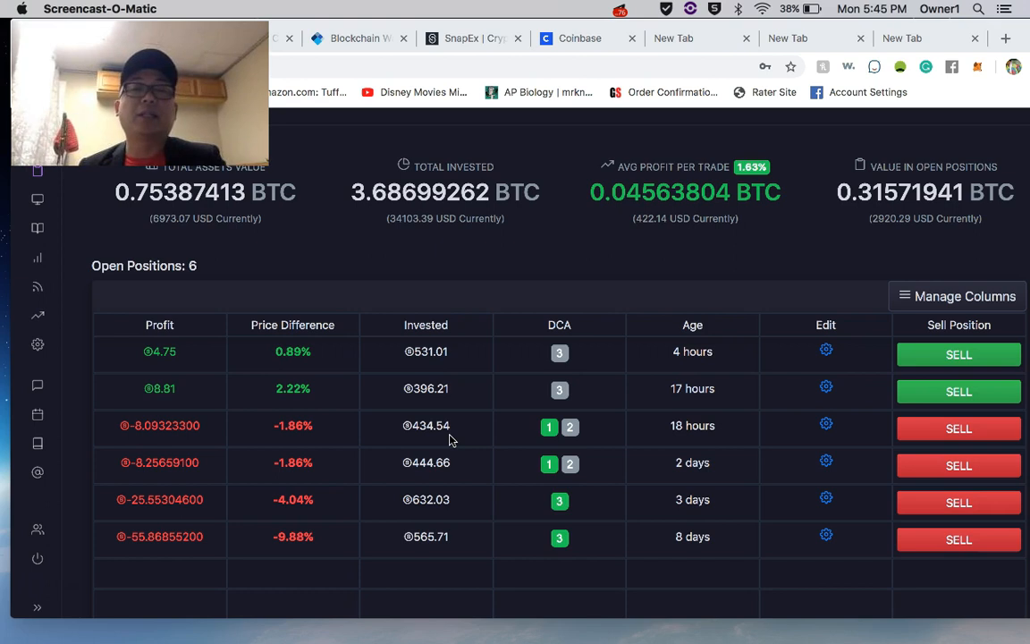
mouse_move(671, 357)
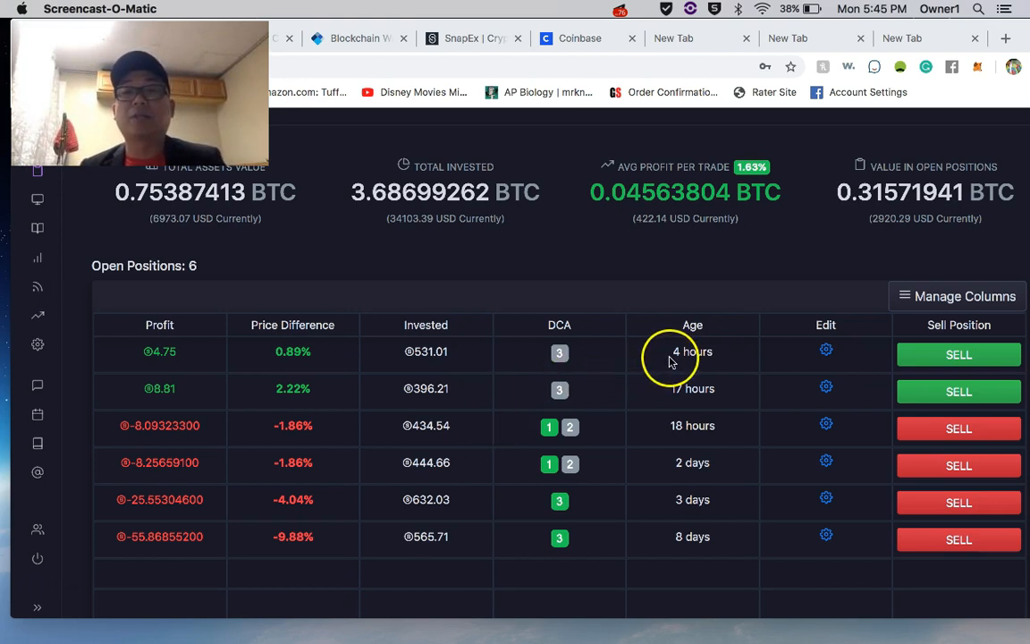
mouse_move(678, 546)
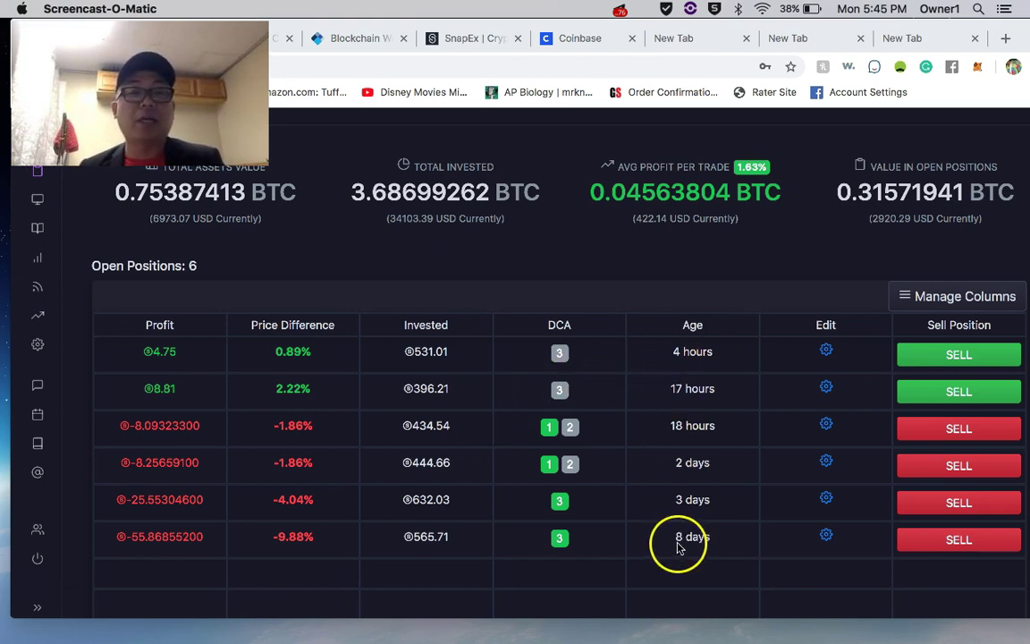
mouse_move(572, 416)
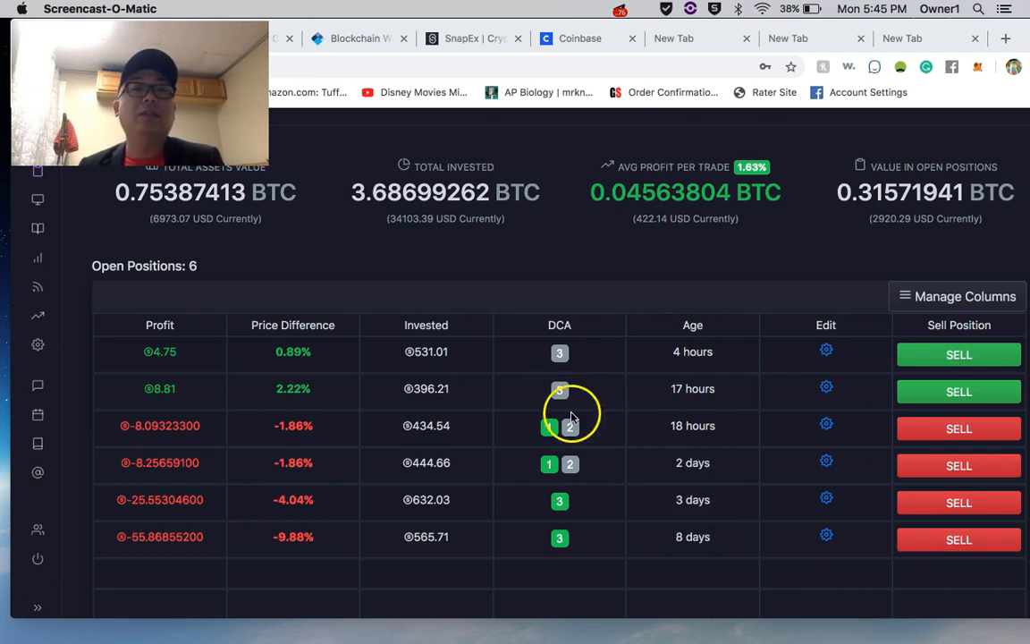
mouse_move(489, 409)
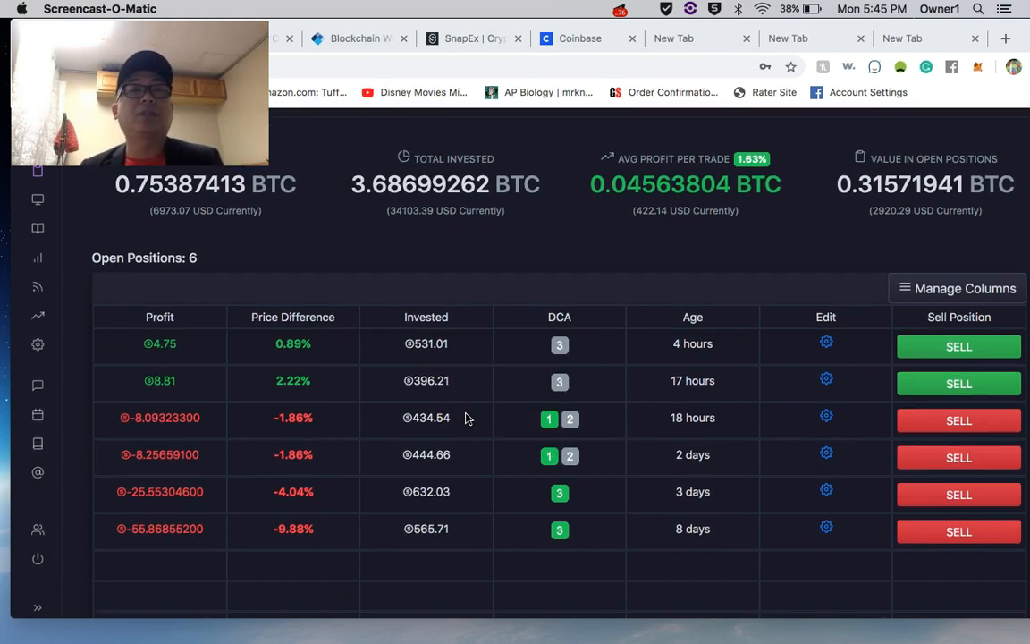
Step: Filter the Zignaly positions table to show only Sold positions
scroll(down, 3)
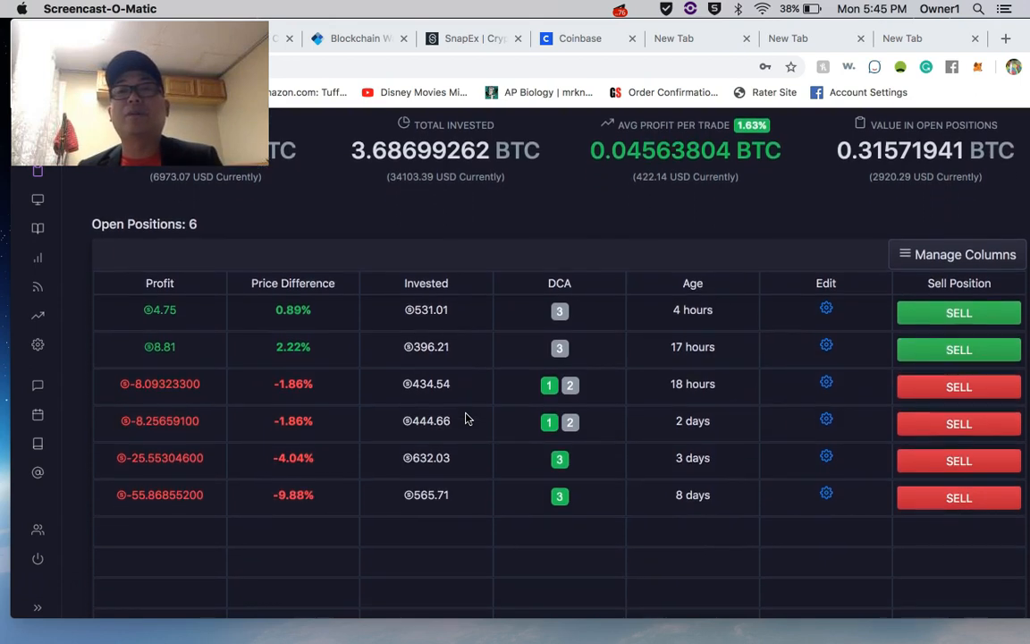
mouse_move(608, 232)
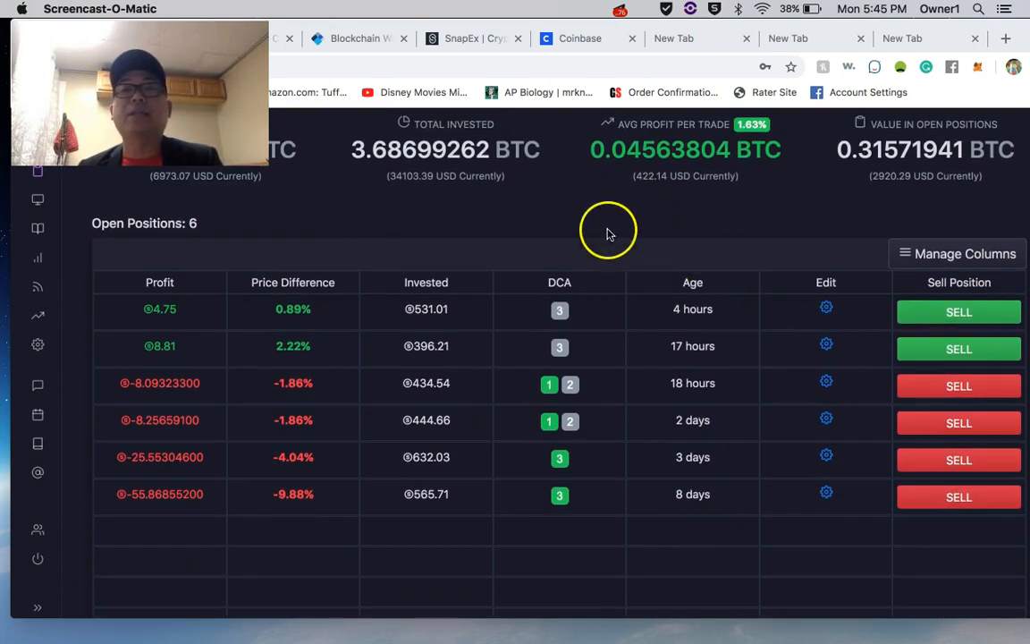
mouse_move(659, 191)
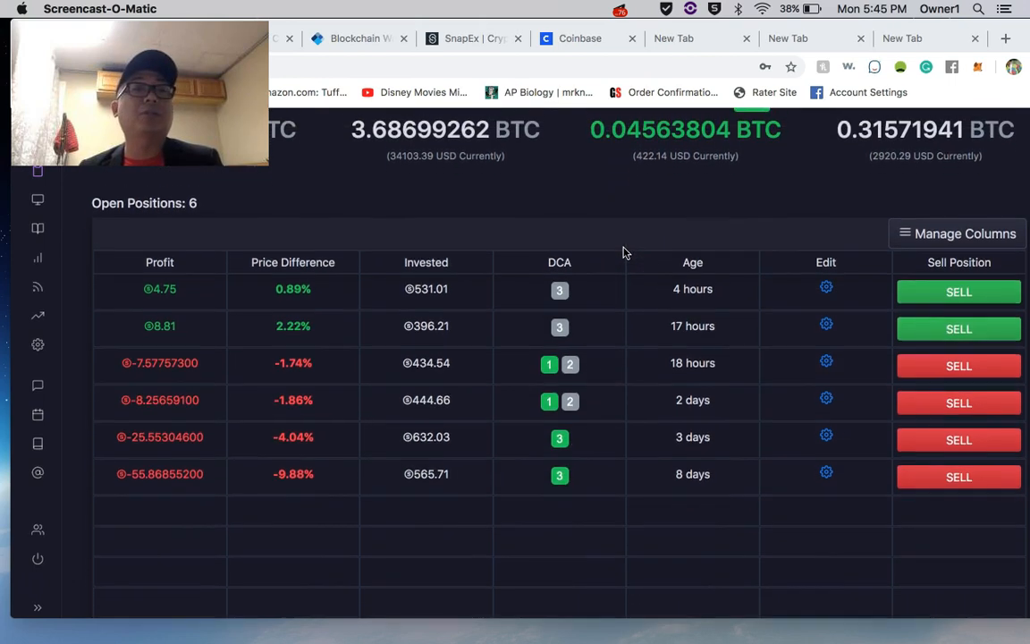
scroll(up, 3)
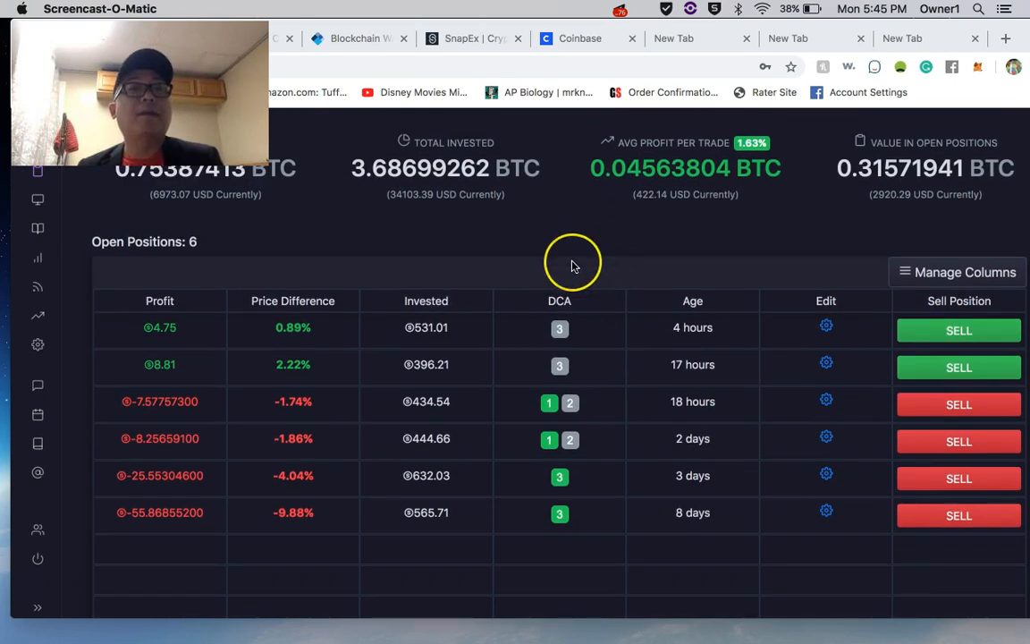
scroll(up, 3)
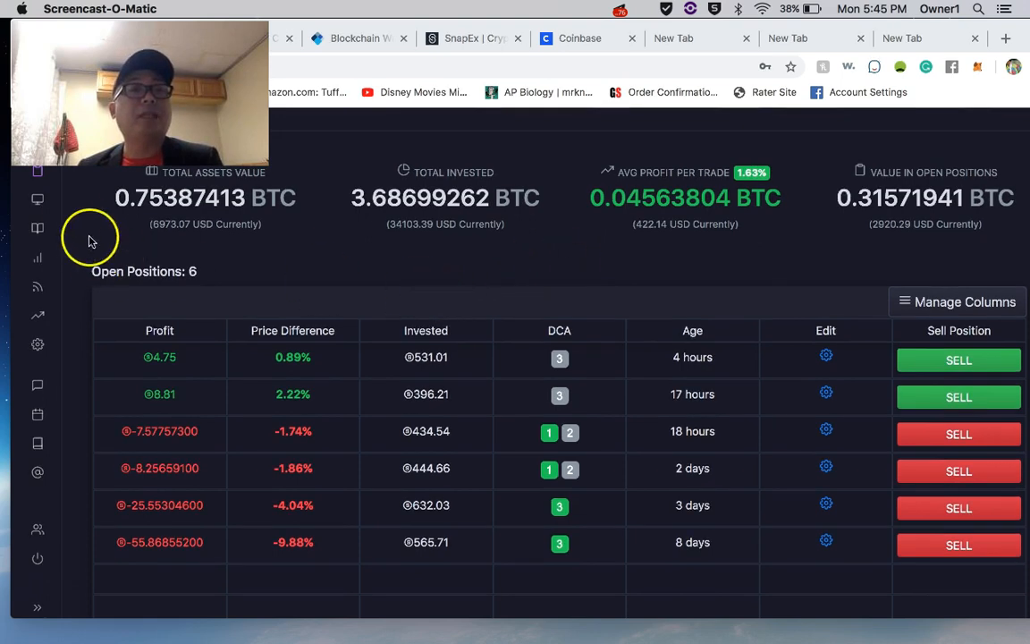
mouse_move(38, 229)
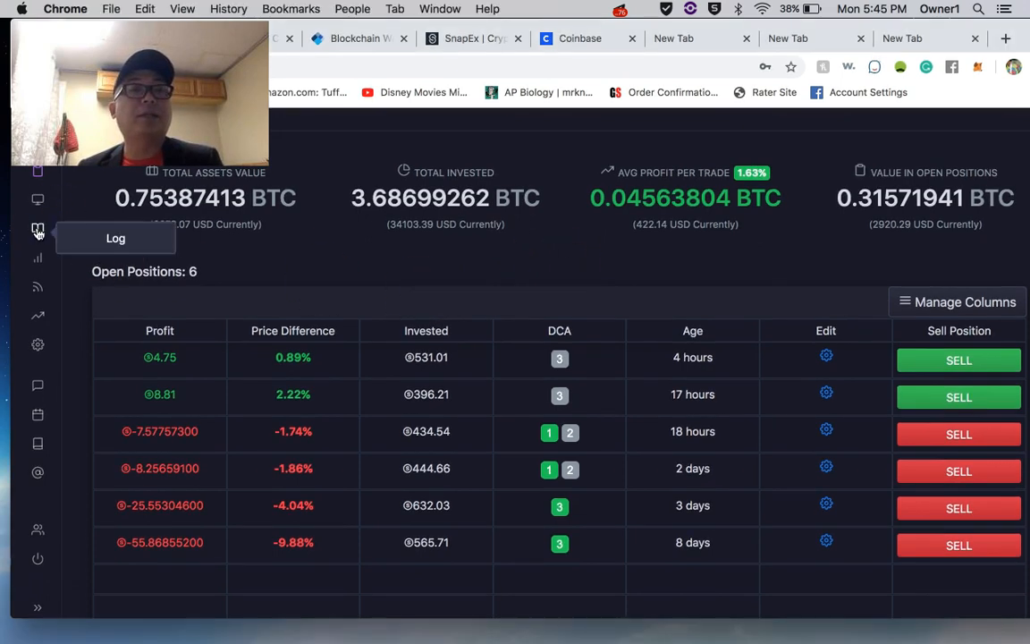
click(38, 229)
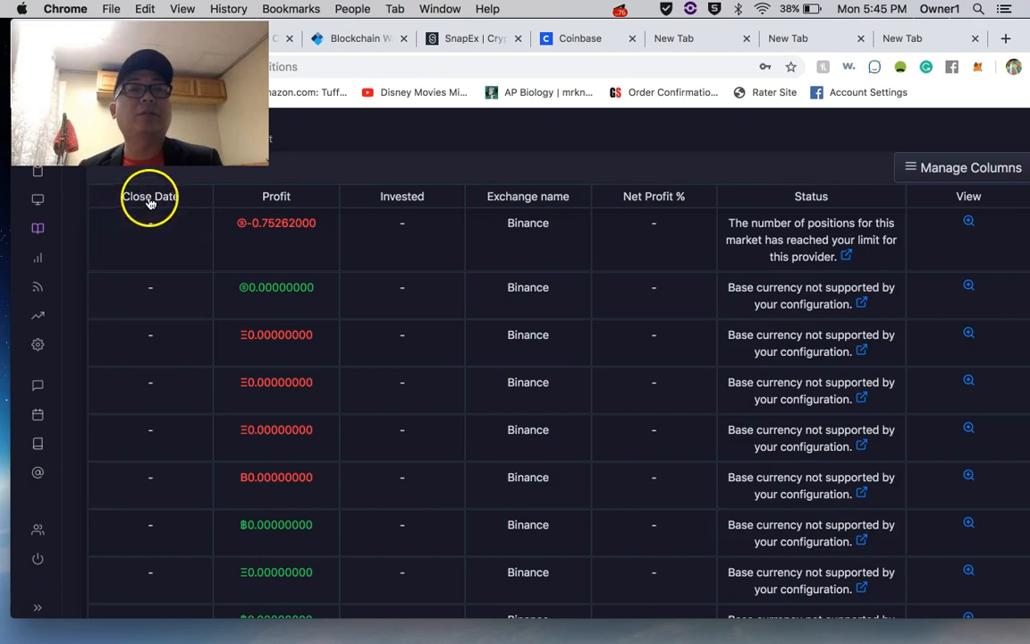
click(143, 176)
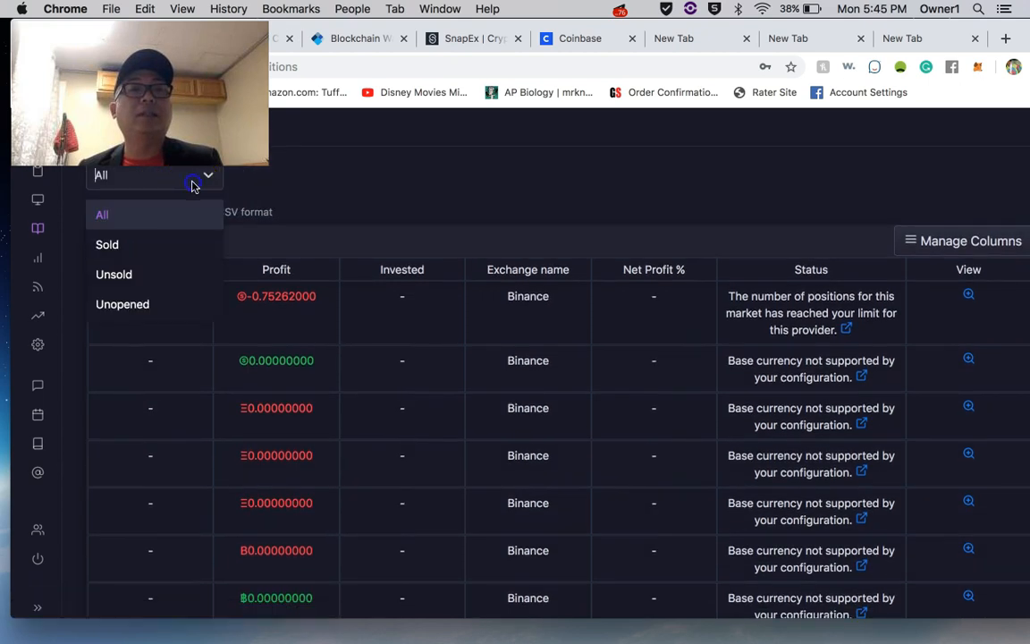
click(106, 244)
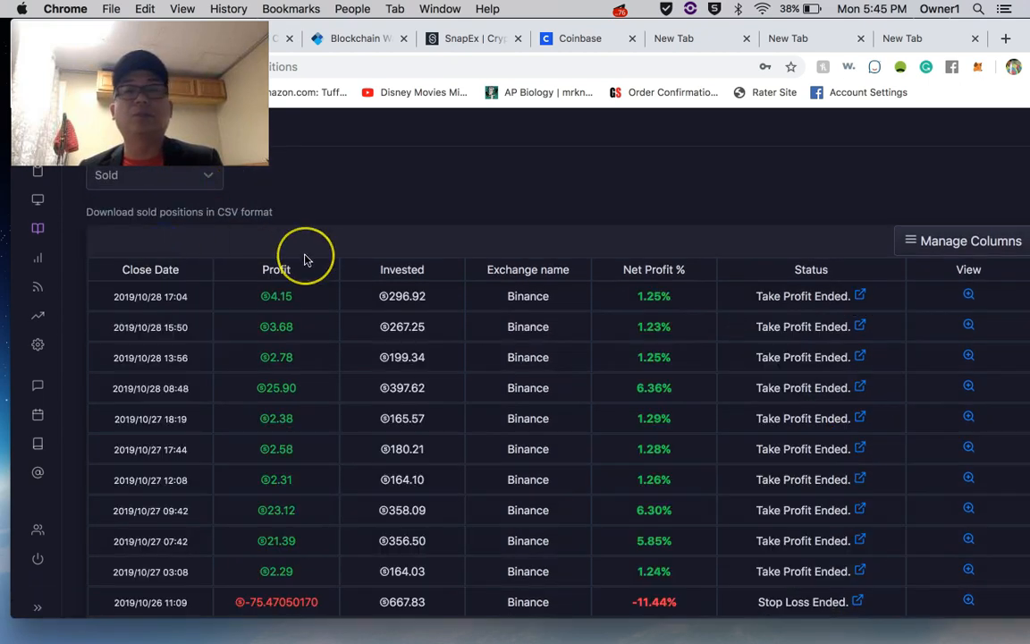
Step: Scroll through the sold positions down to the late-October Binance trades
scroll(down, 3)
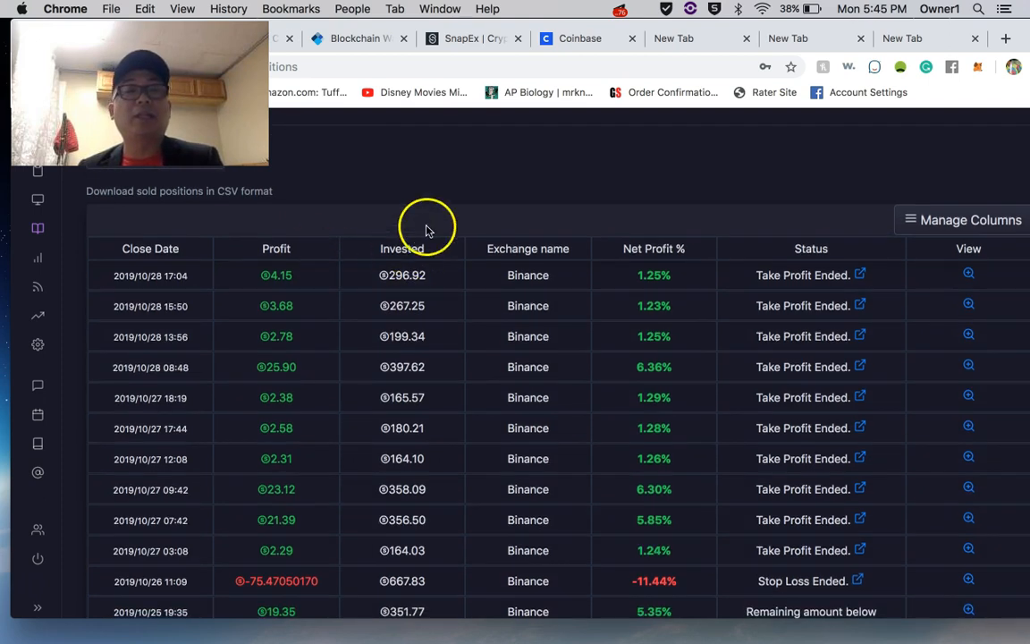
scroll(up, 3)
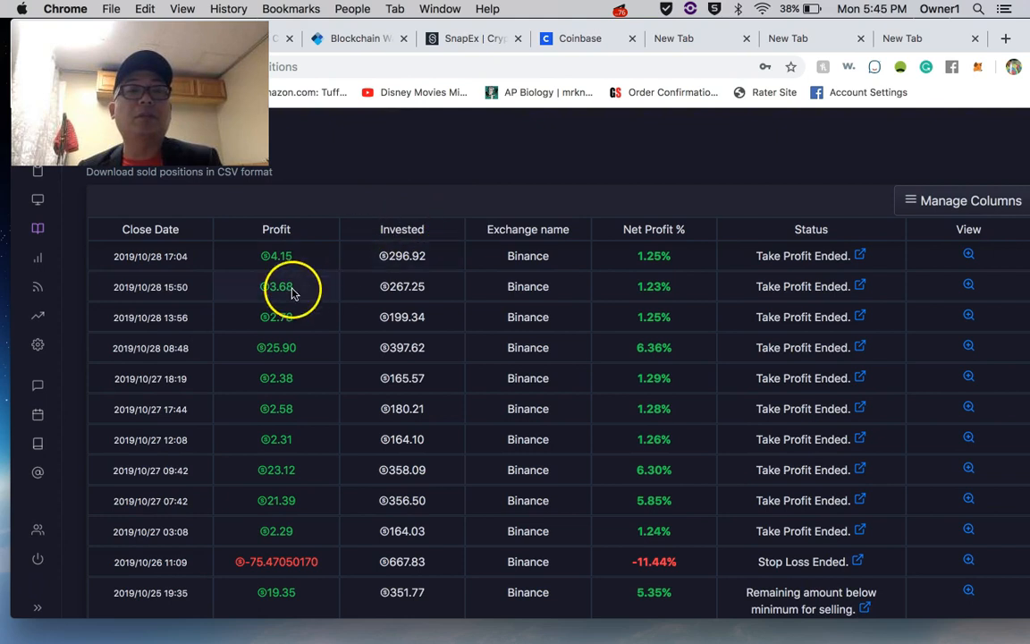
mouse_move(307, 244)
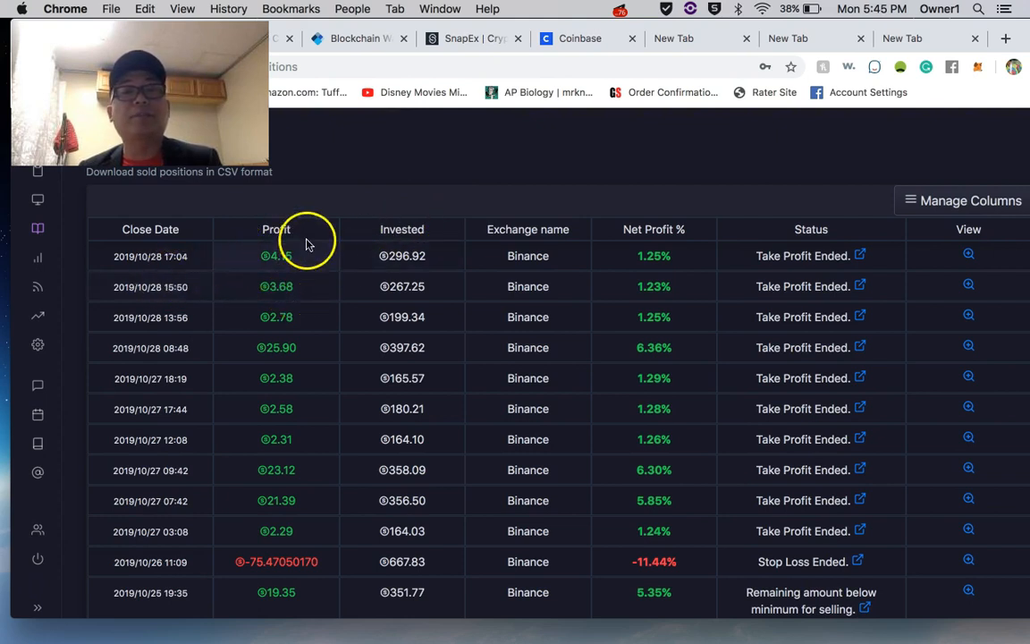
mouse_move(401, 241)
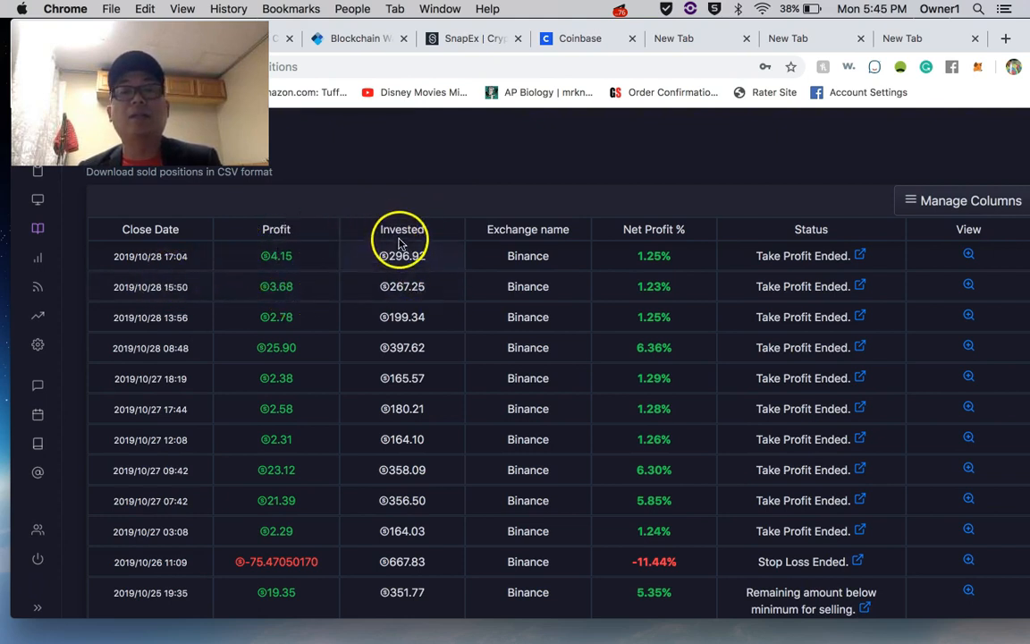
mouse_move(450, 239)
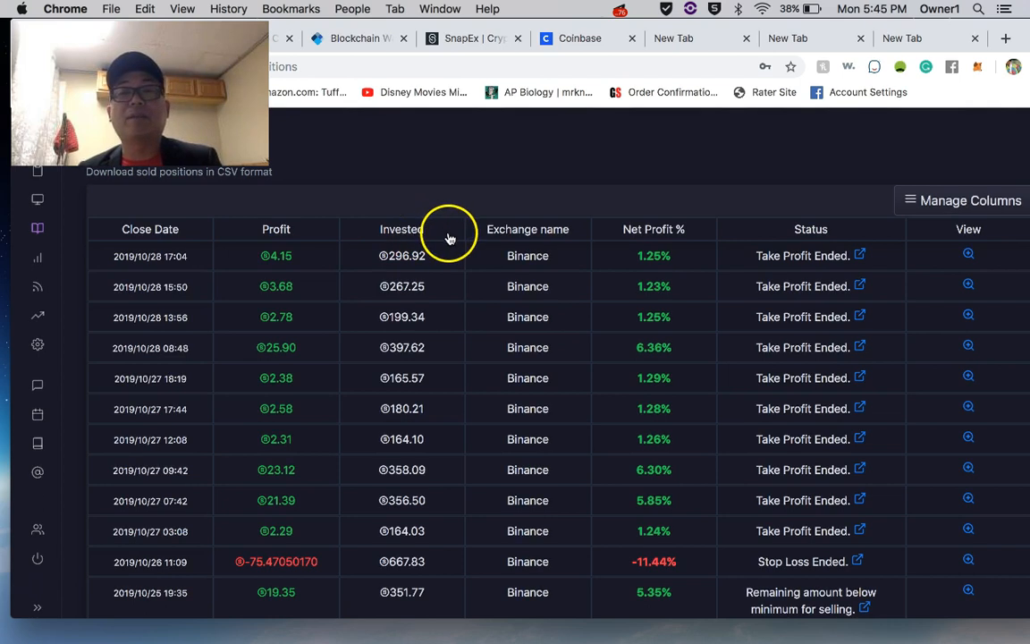
mouse_move(528, 277)
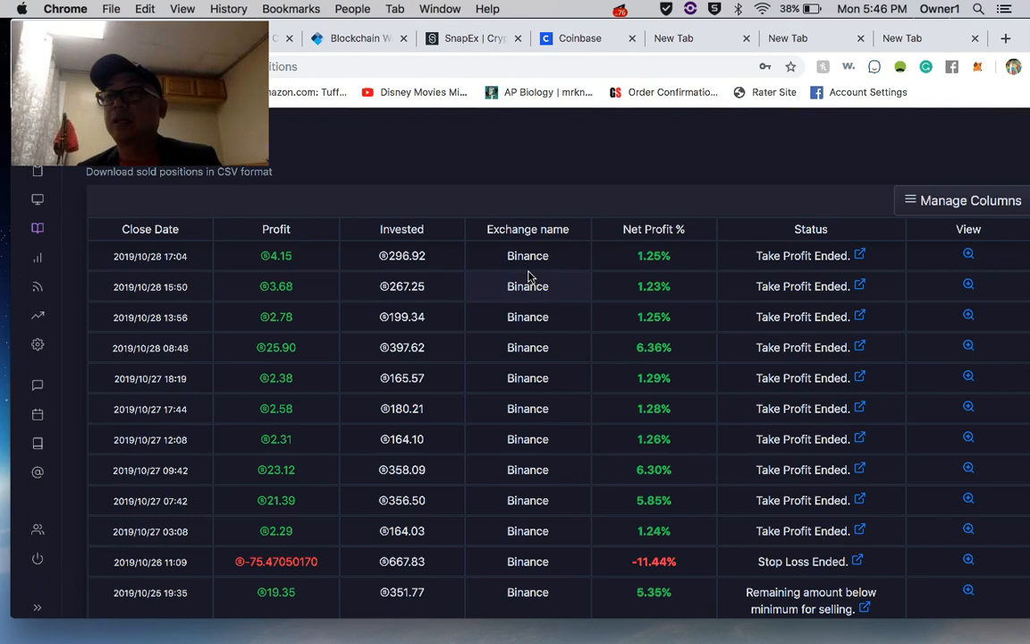
mouse_move(629, 270)
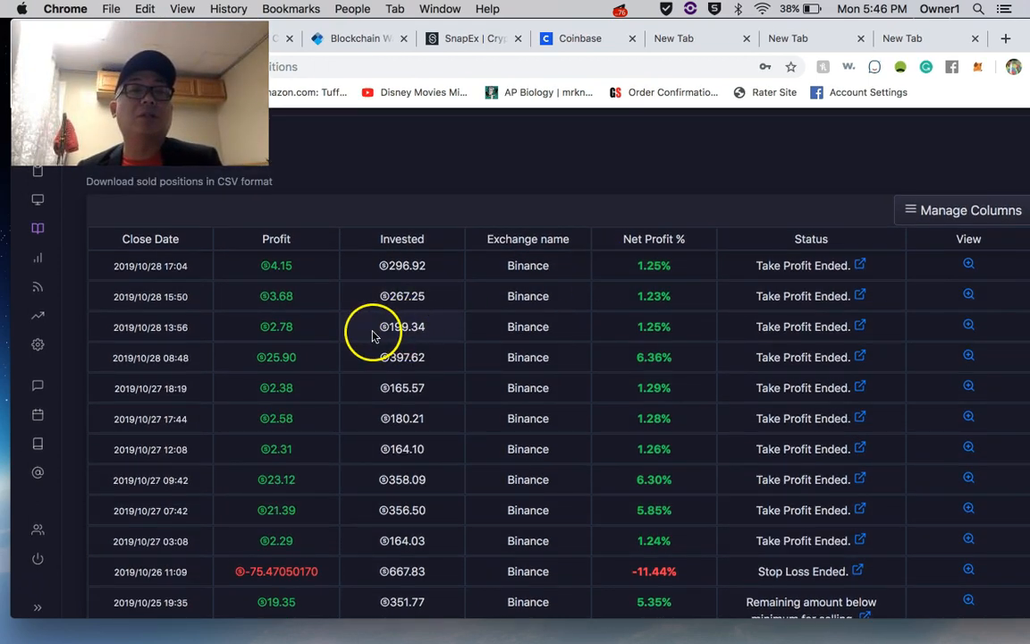
scroll(up, 3)
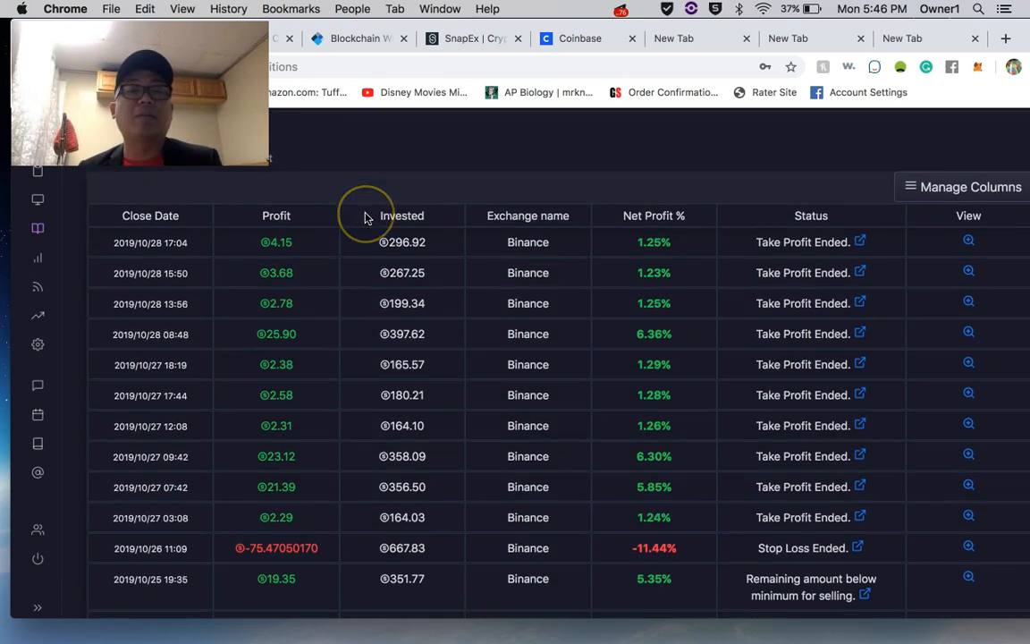
scroll(down, 3)
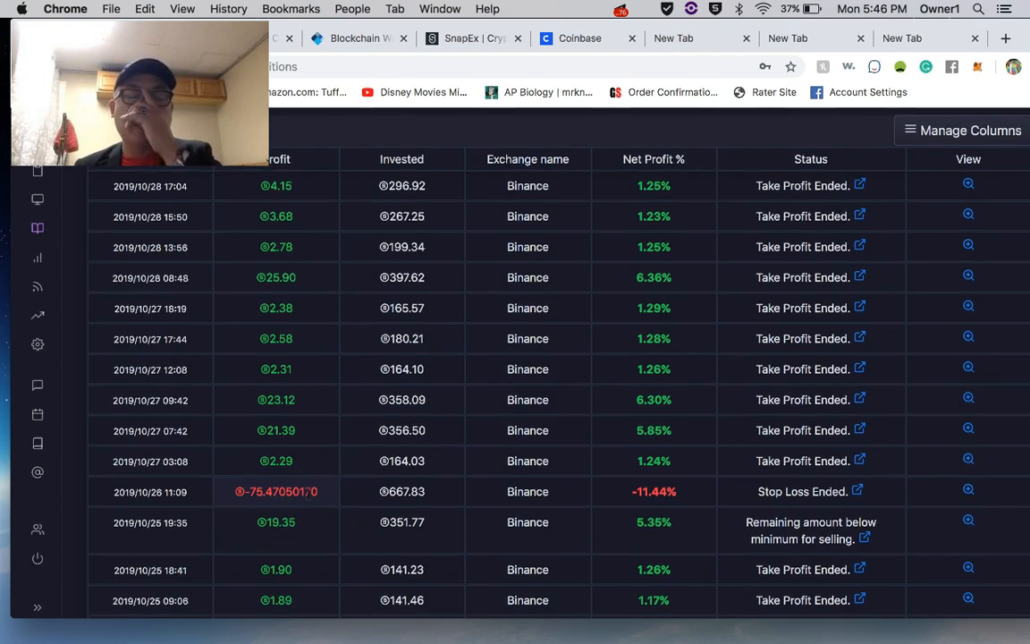
mouse_move(349, 469)
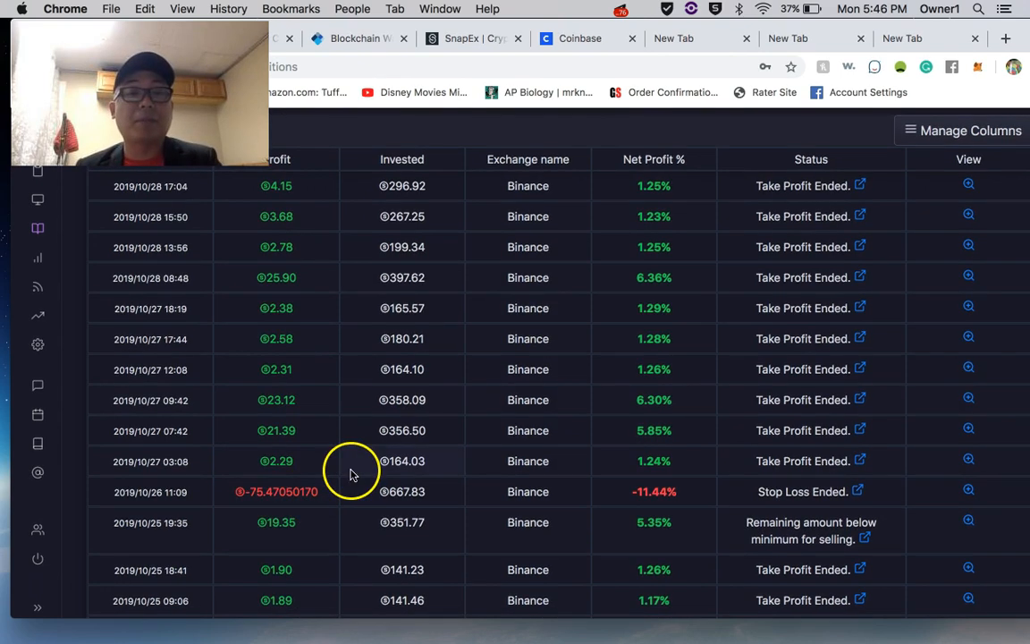
scroll(down, 3)
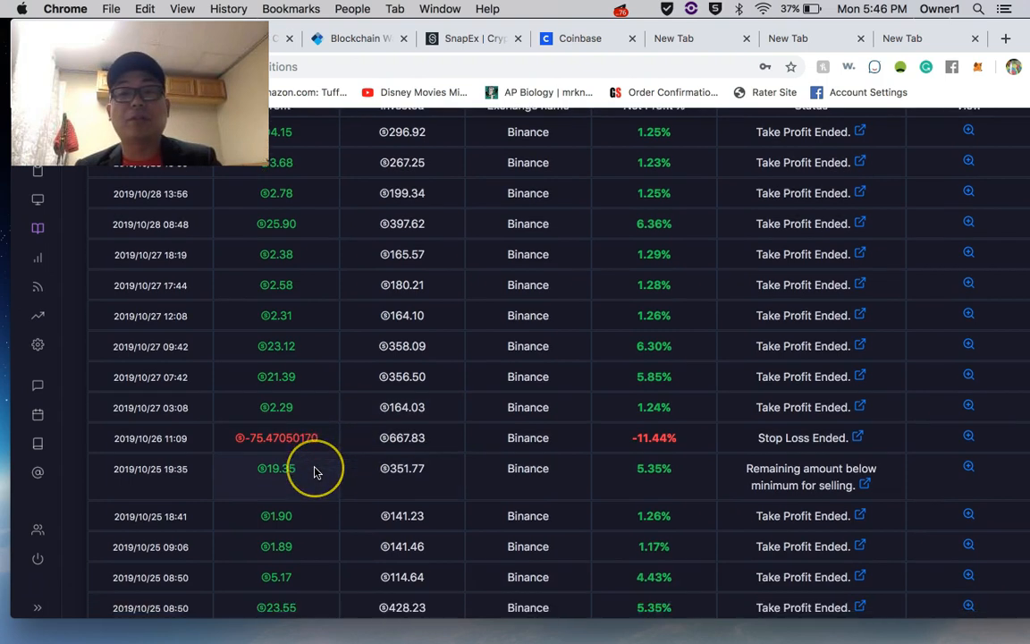
scroll(down, 3)
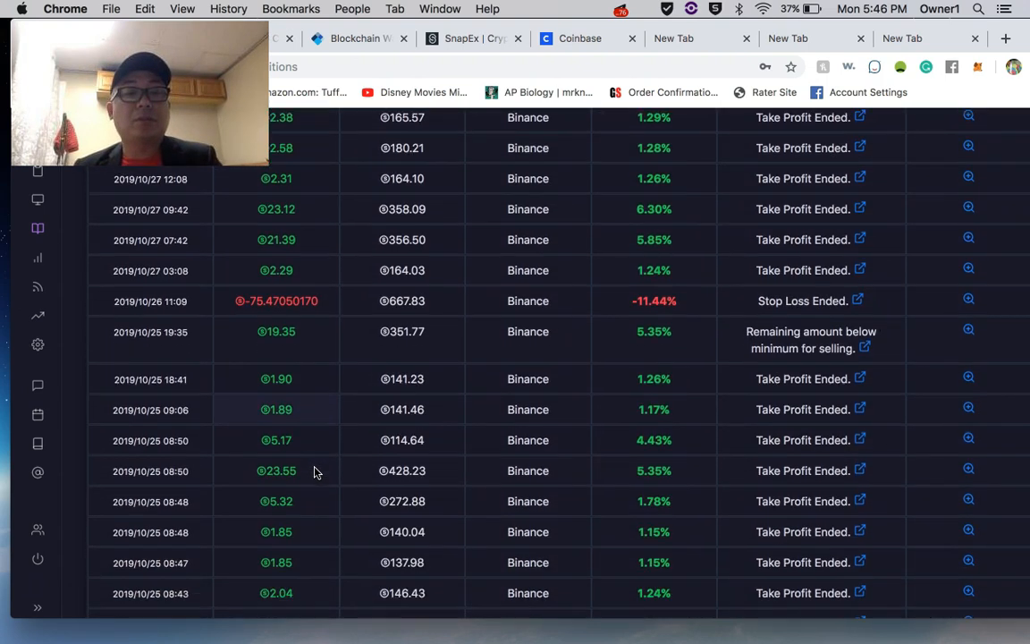
scroll(down, 3)
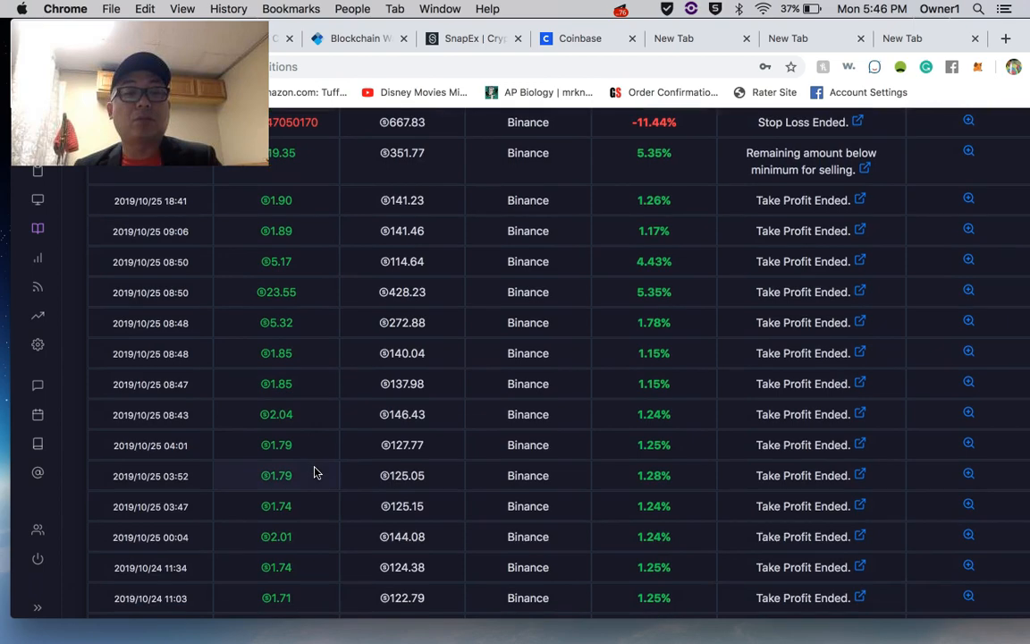
scroll(down, 3)
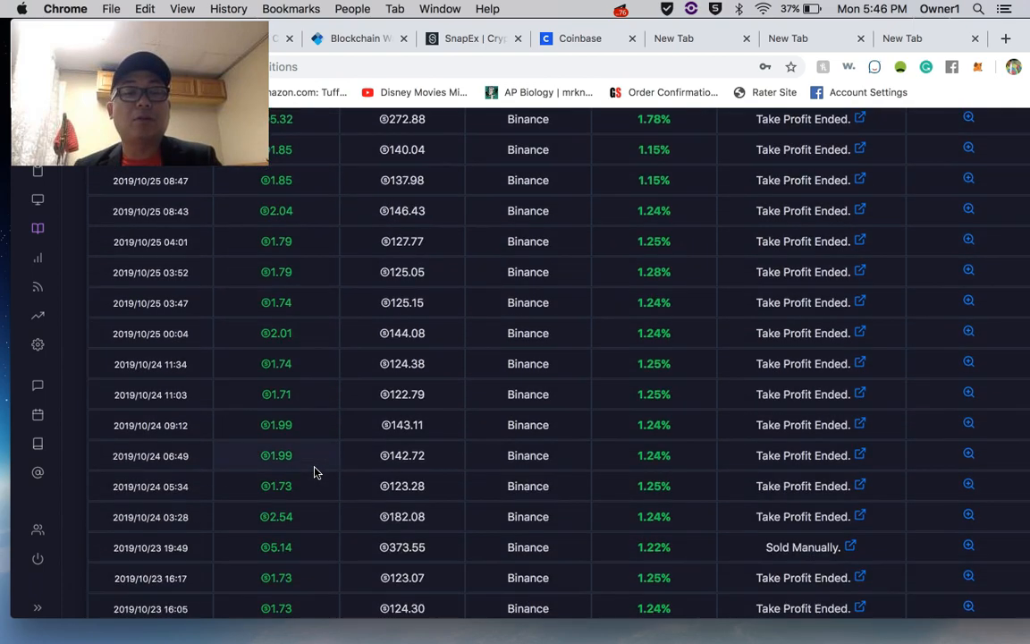
scroll(up, 3)
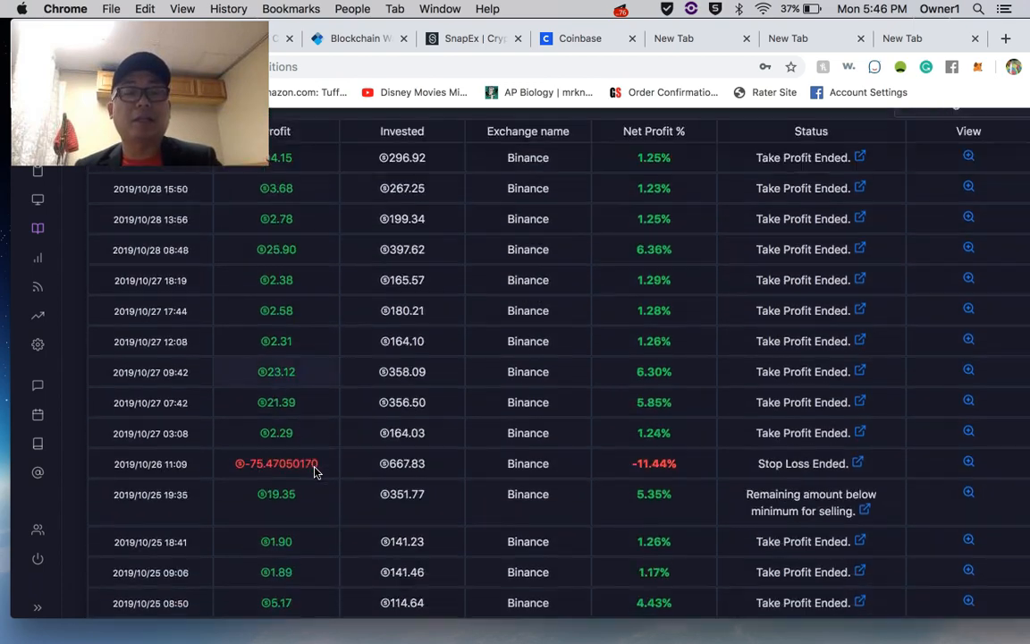
scroll(down, 3)
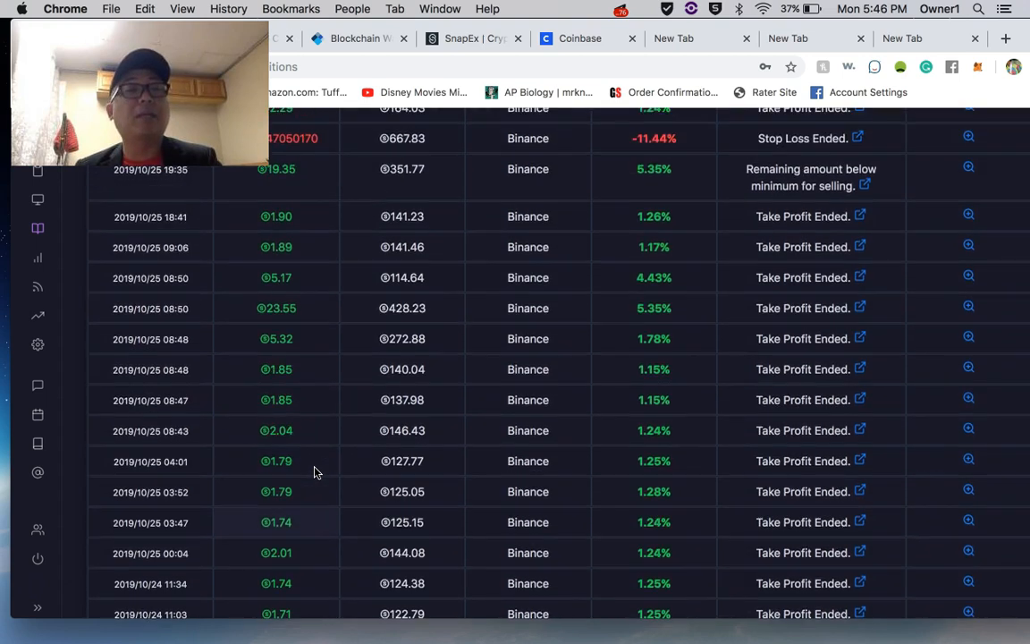
scroll(up, 3)
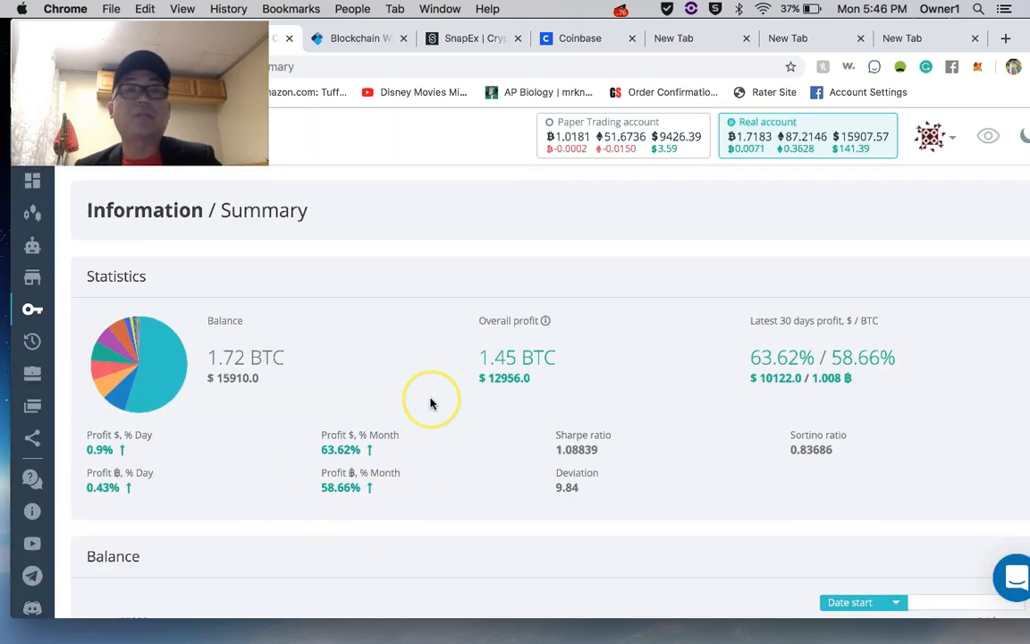
mouse_move(778, 218)
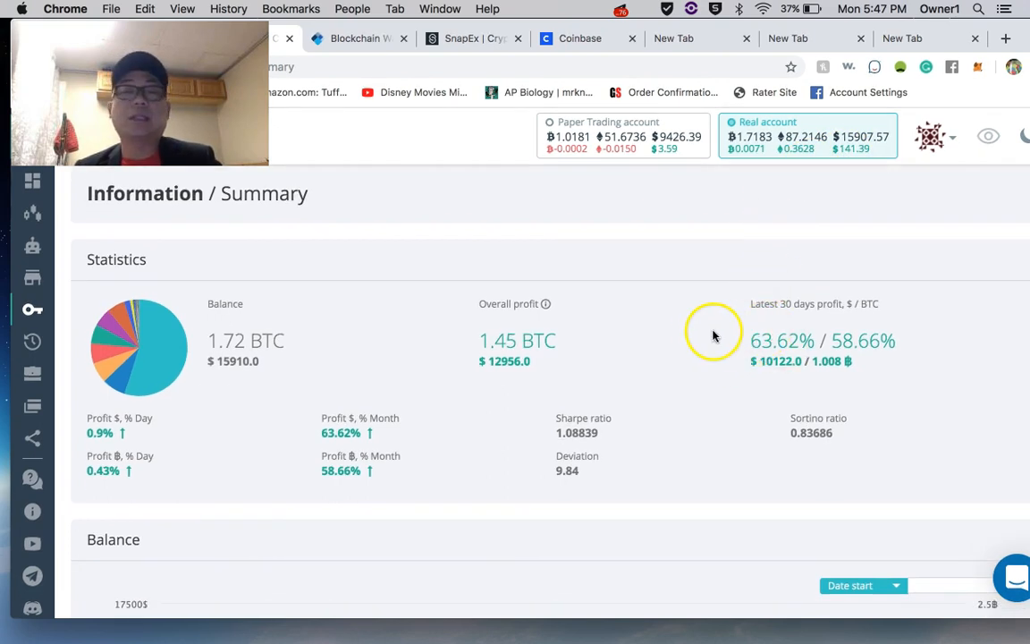
mouse_move(713, 364)
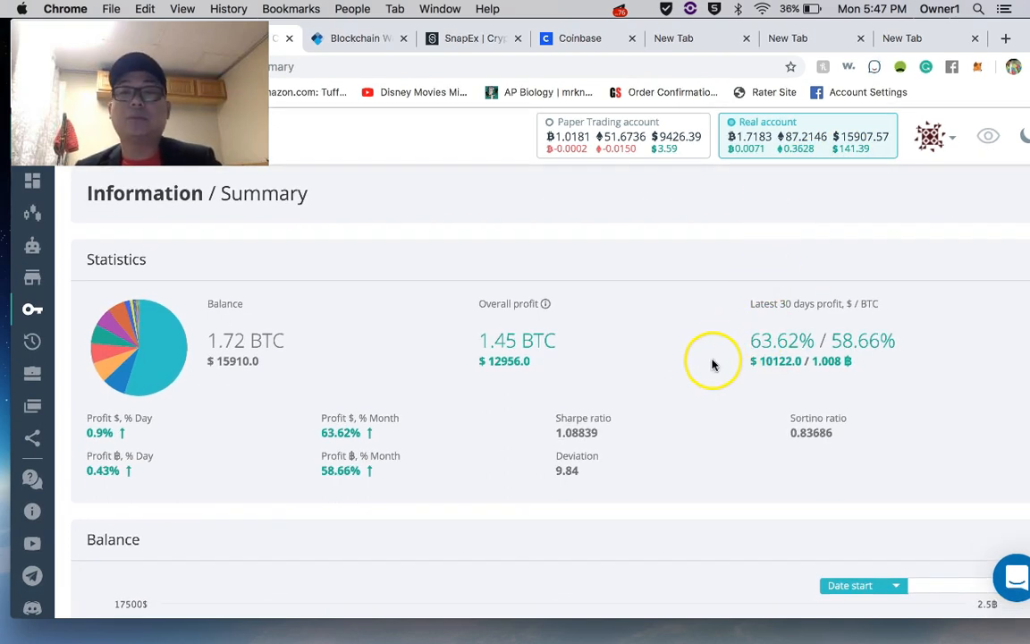
mouse_move(617, 365)
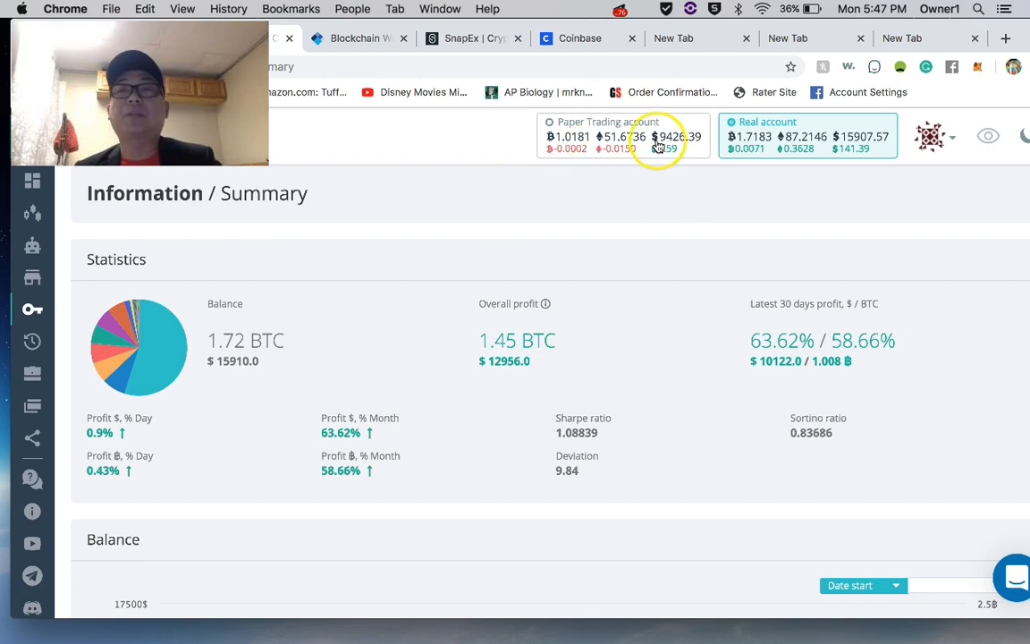
mouse_move(526, 266)
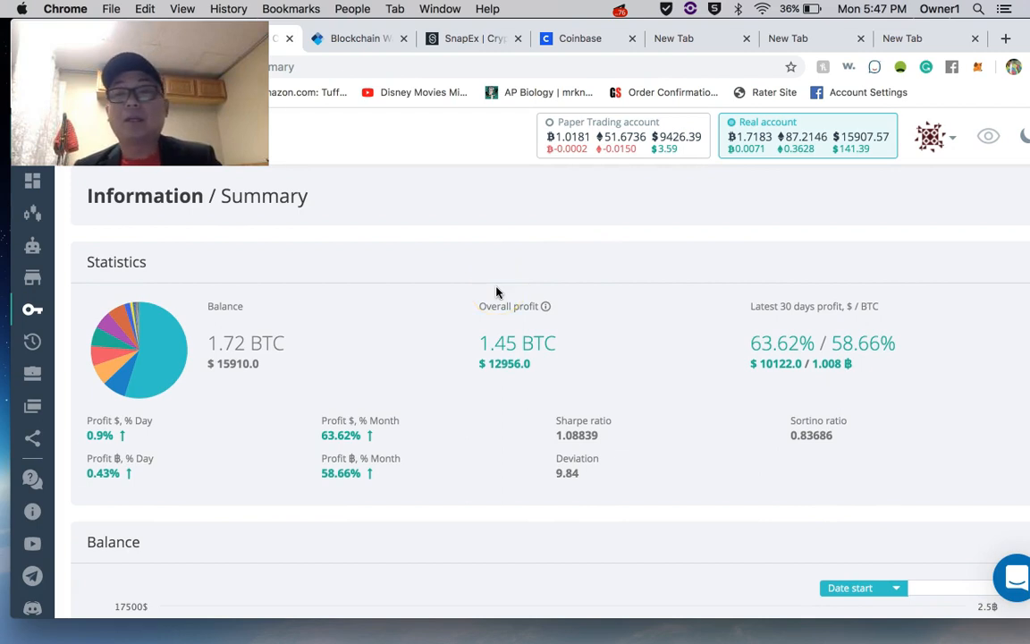
Step: Scroll the 3Commas summary page to the Balance history chart and back
scroll(down, 3)
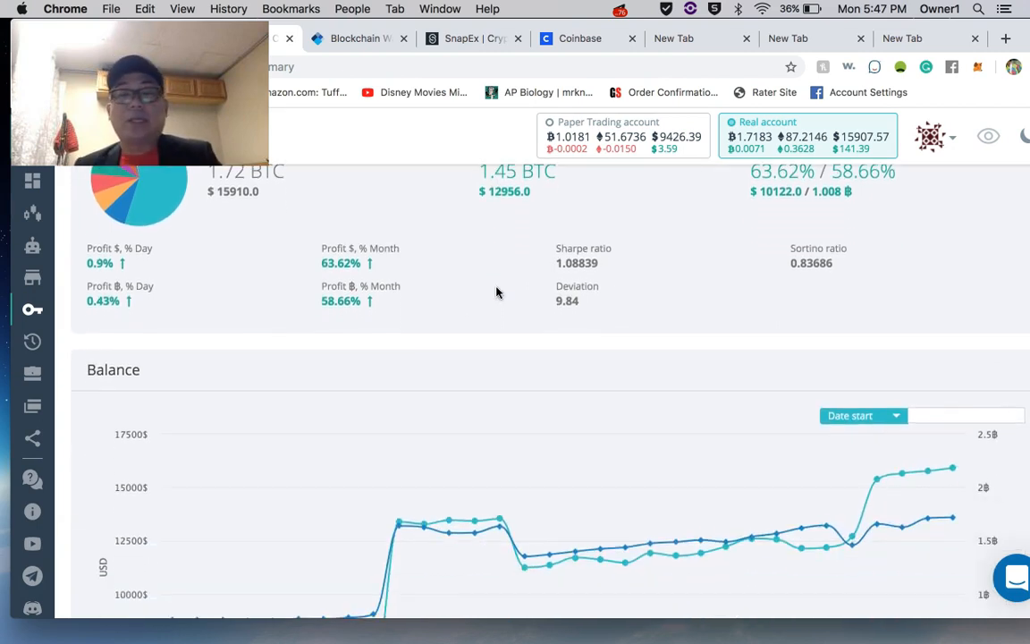
mouse_move(701, 557)
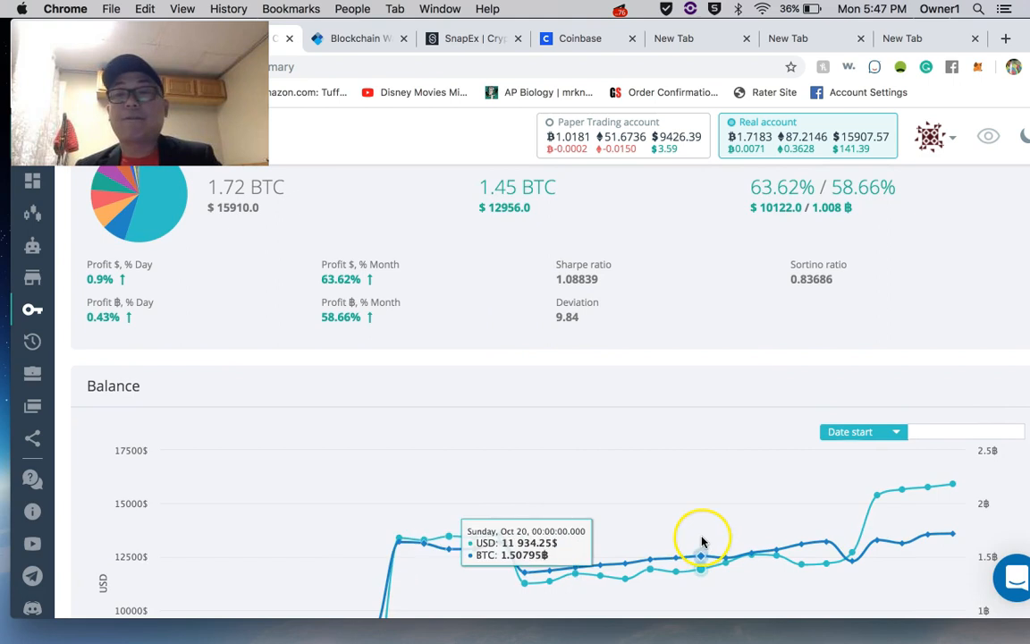
scroll(up, 3)
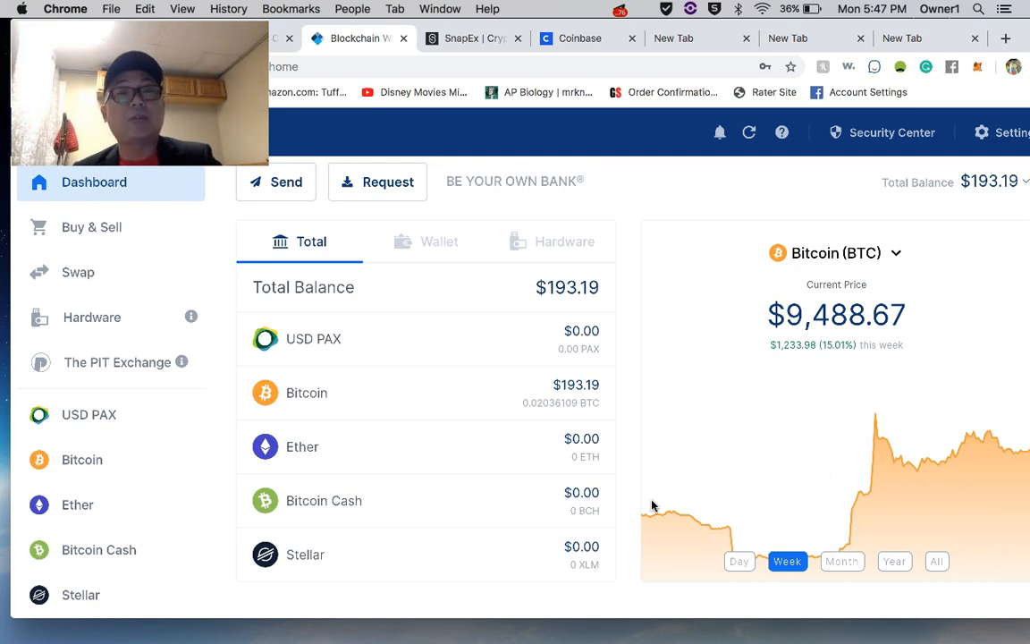
Step: Switch from the Blockchain.com Wallet dashboard to the SnapEx trading grid
click(473, 38)
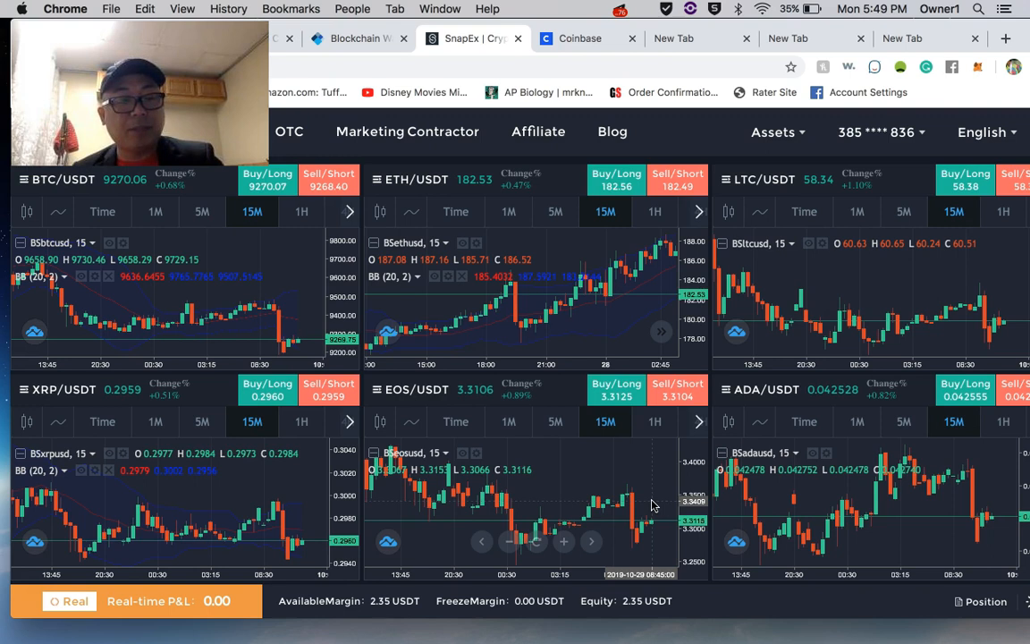
Step: Cycle through the Coinbase, Zignaly and SnapEx tabs, ending on a shortcuts new tab
click(580, 38)
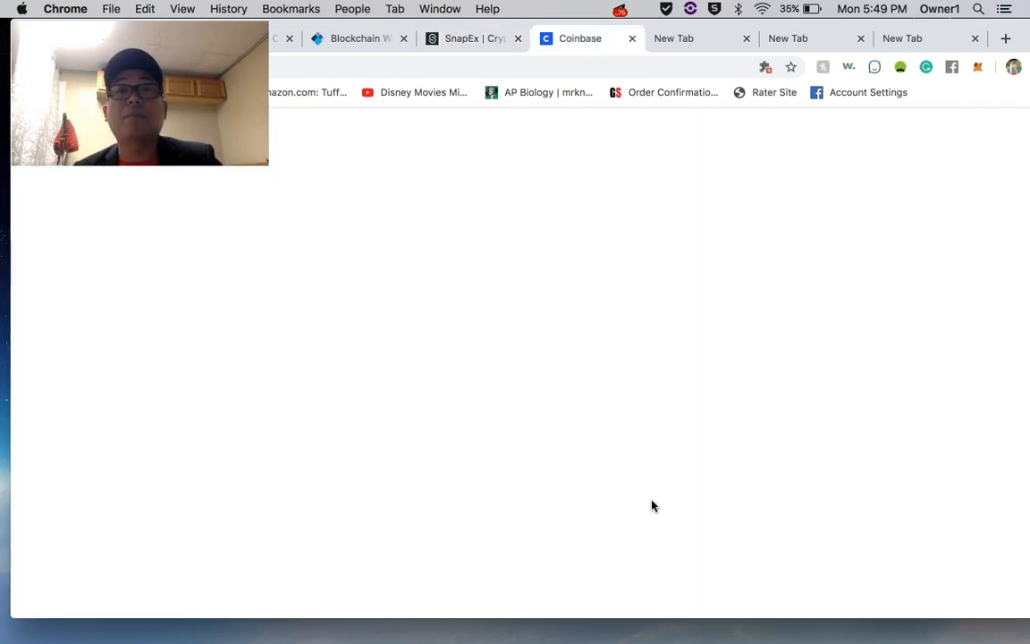
click(674, 38)
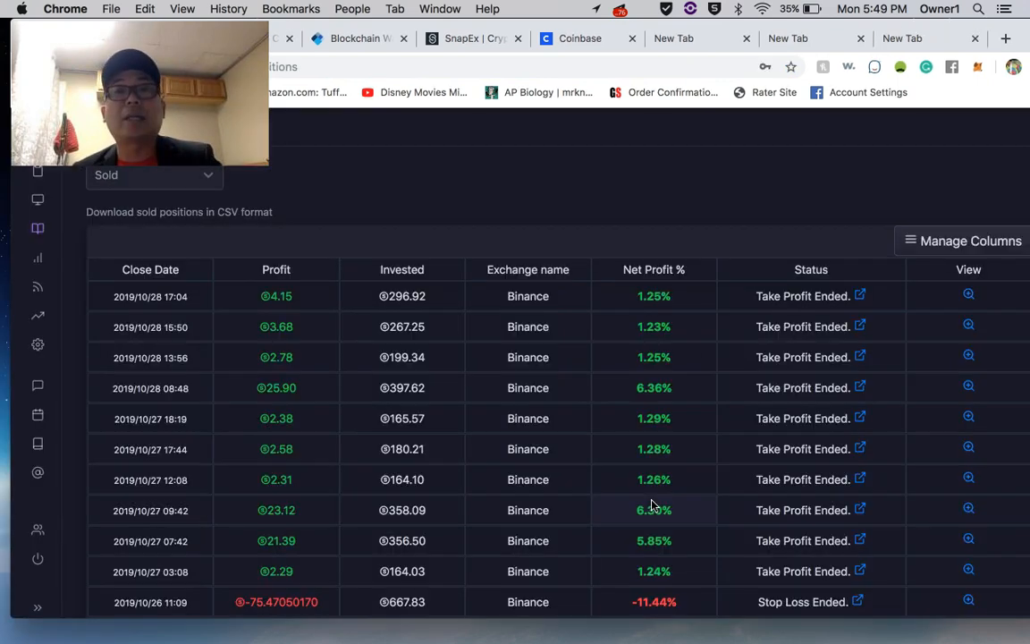
click(473, 37)
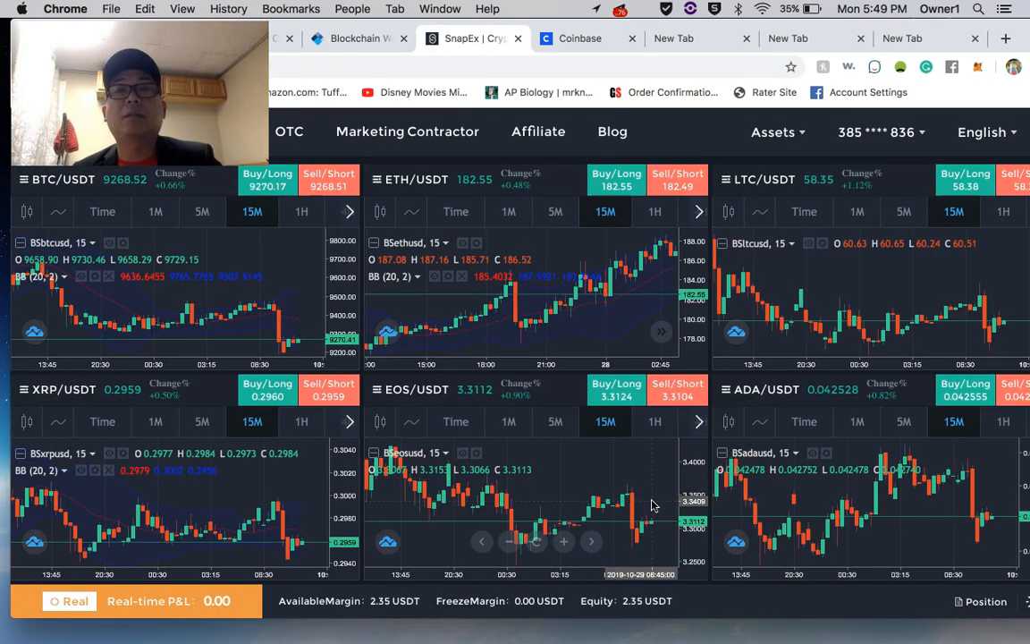
click(674, 37)
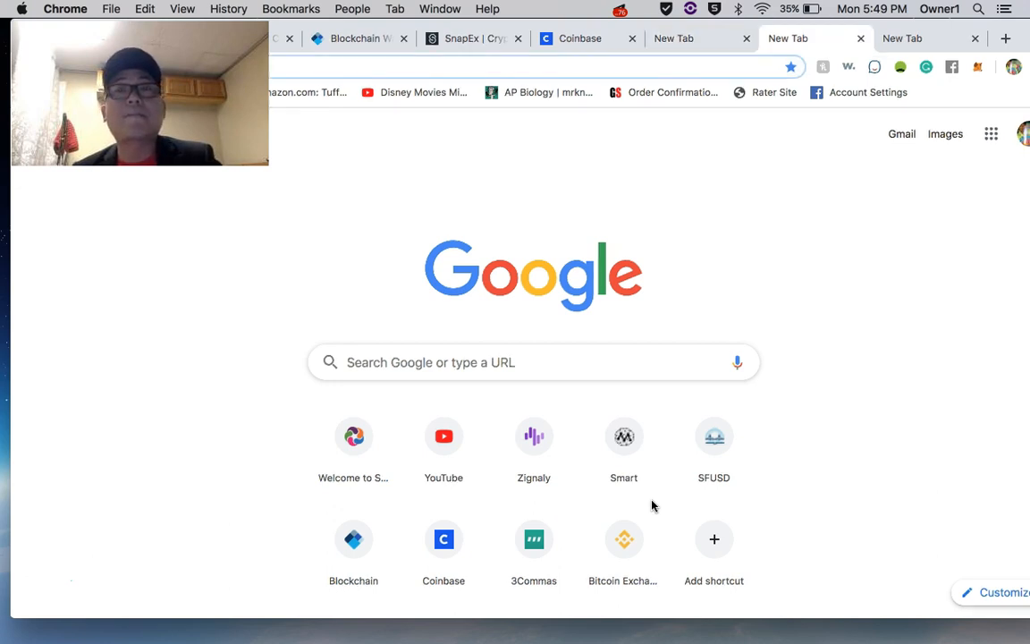
Step: Return to Zignaly sold positions and scroll to the 25 October Binance trades
click(788, 38)
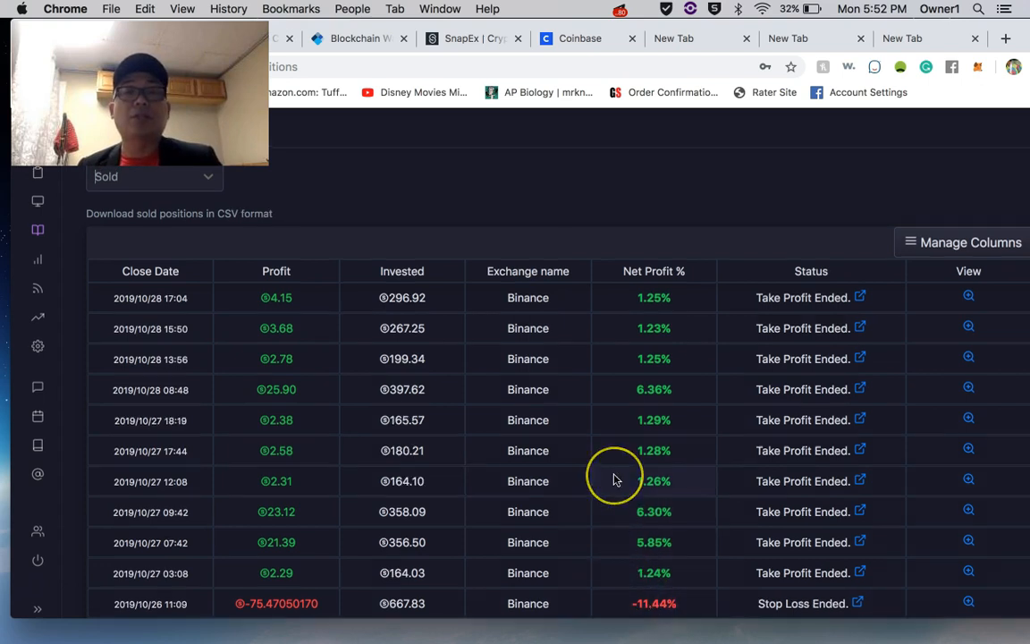
scroll(down, 3)
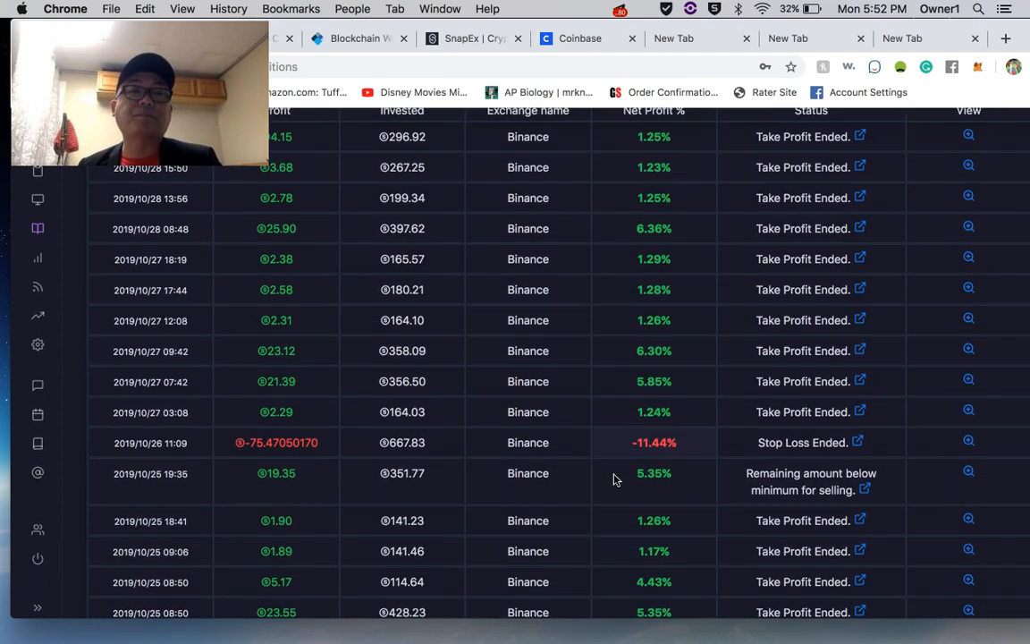
scroll(down, 3)
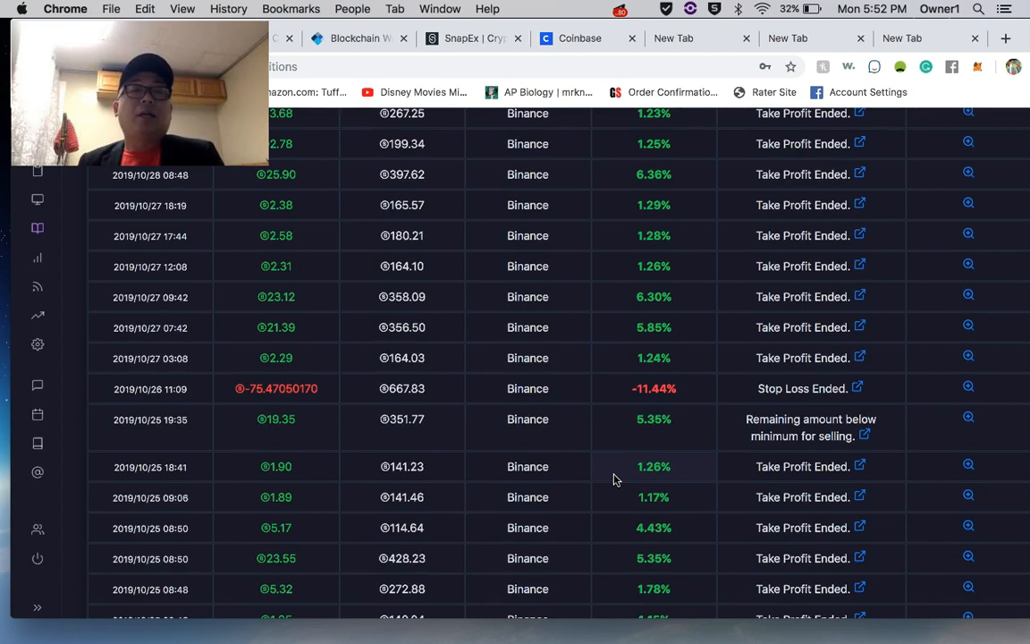